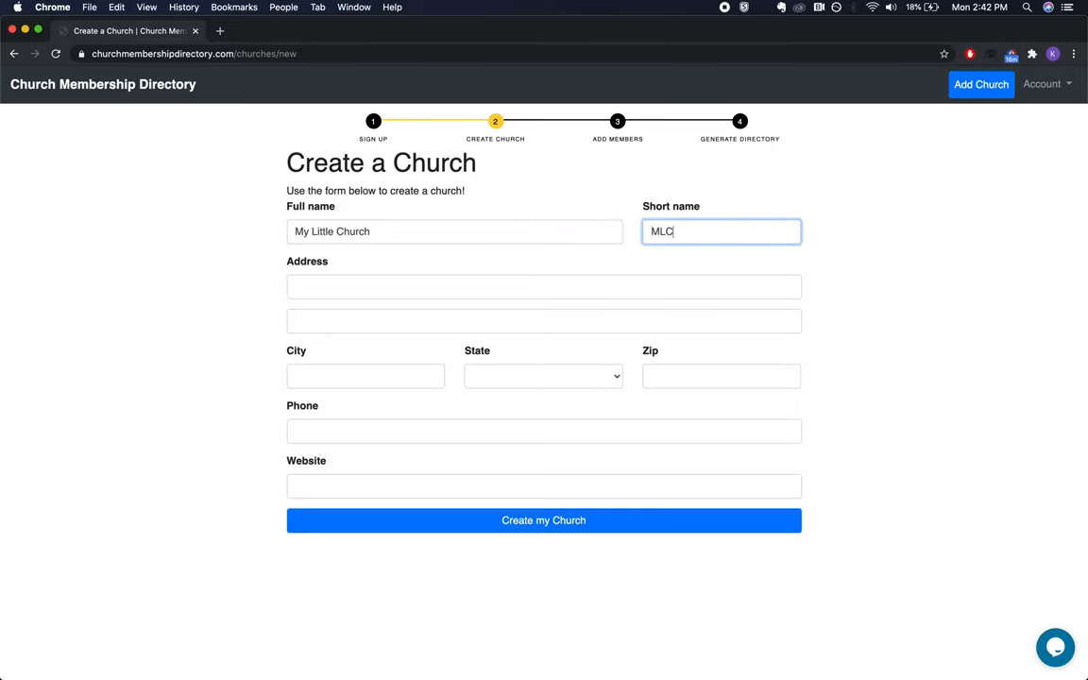
Enter the street address 123 Main Street, city Alexandria and website mylittlechurch.com for the new church
text(123 Main Stre)
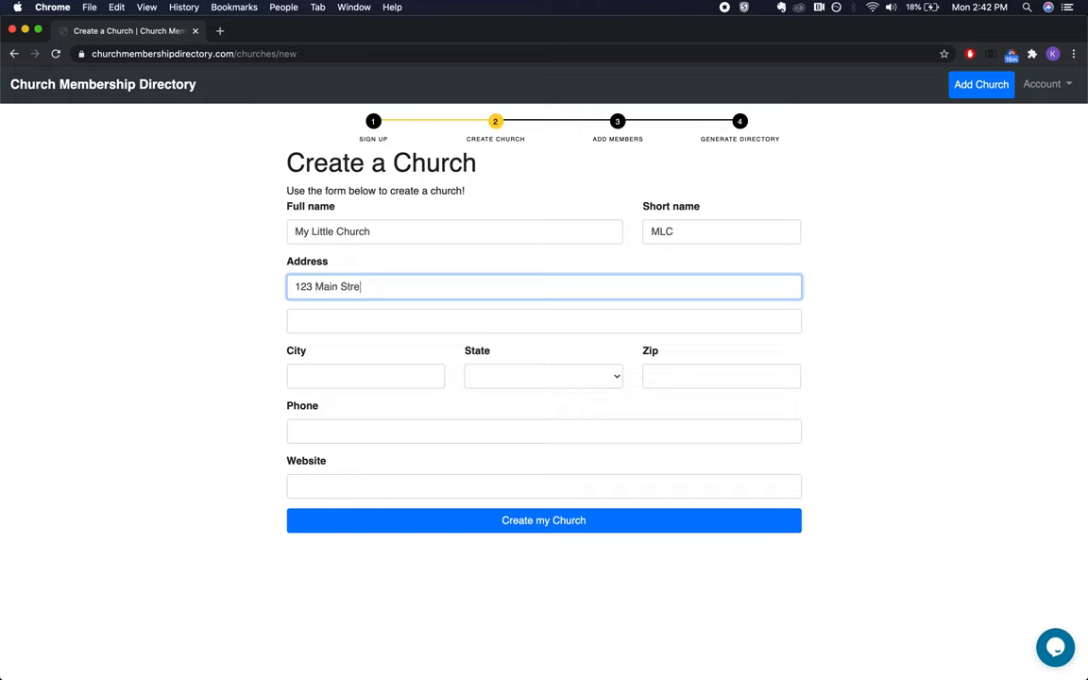
text(Ae)
click(722, 376)
text(22301)
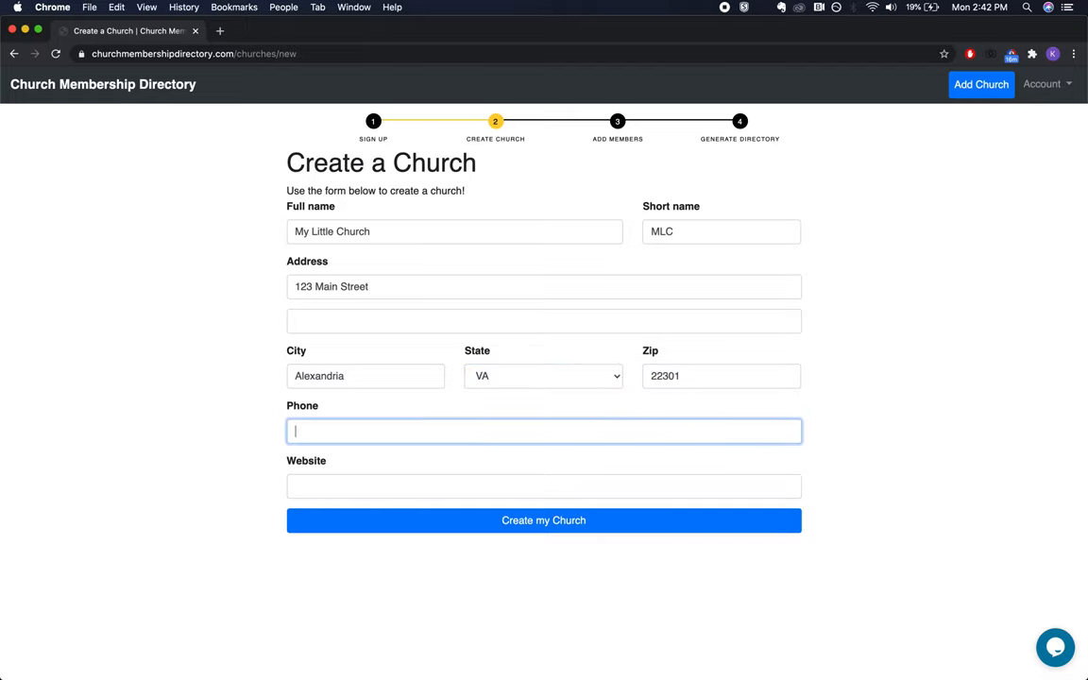
text(mylittlechur)
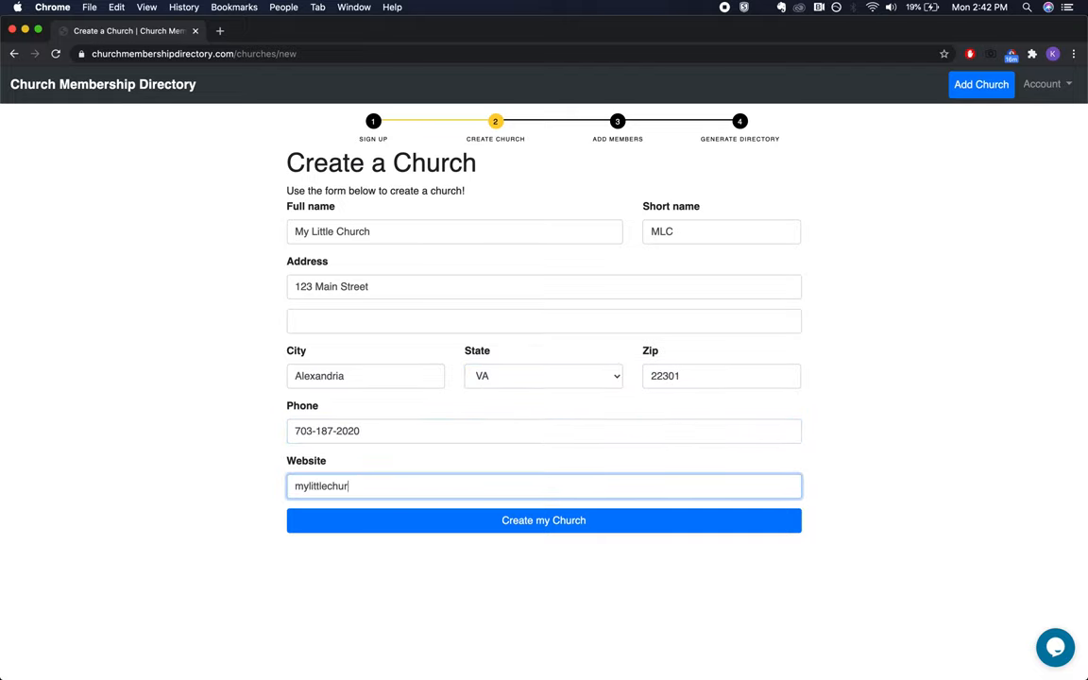
text(ch.com)
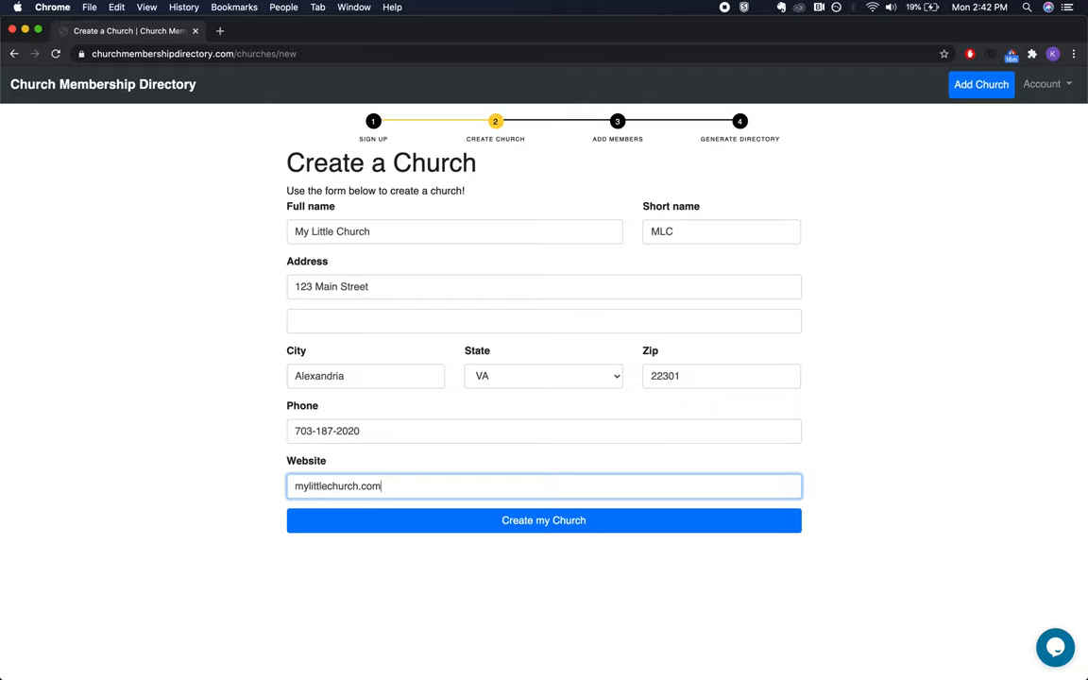
mouse_move(476, 508)
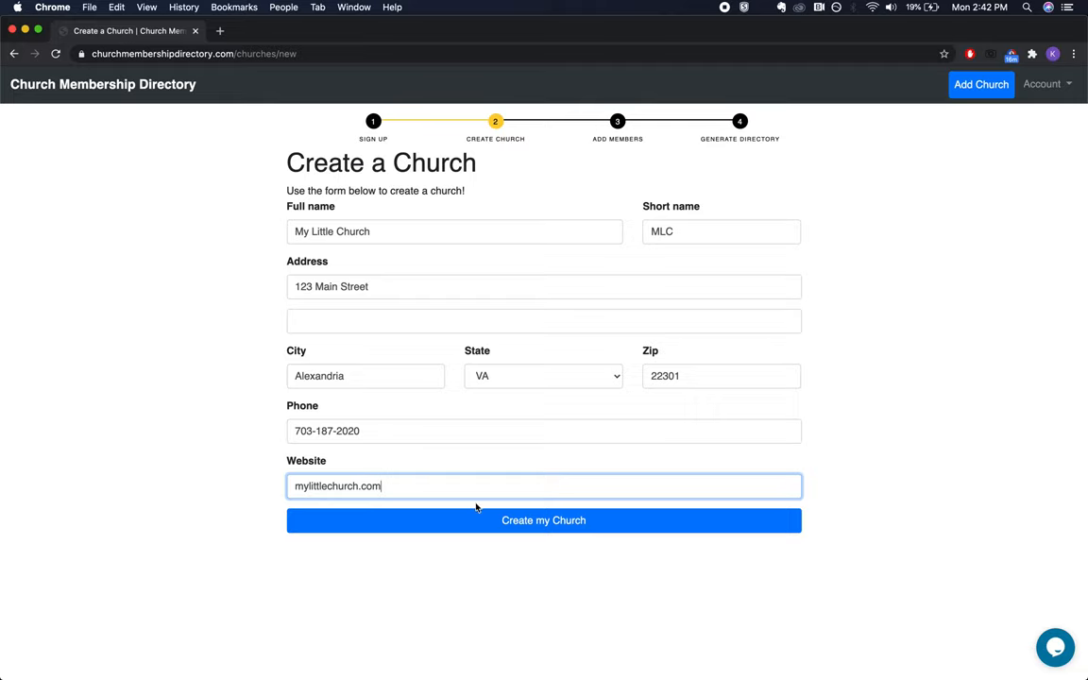
Create My Little Church, review its details page, and generate the member directory
click(544, 520)
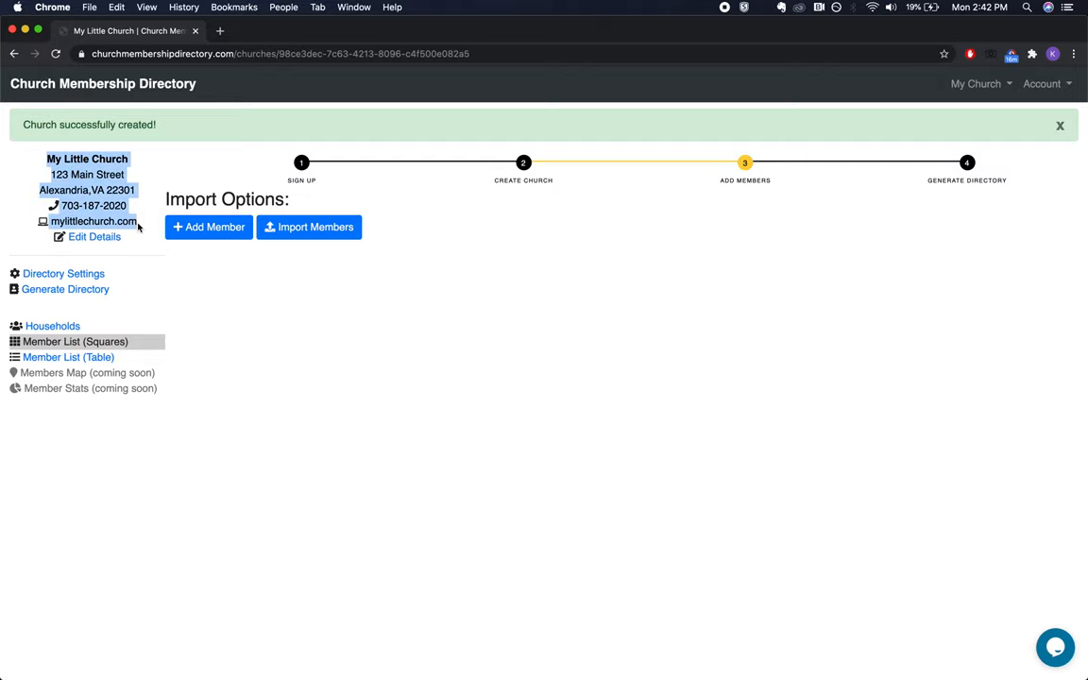
mouse_move(94, 236)
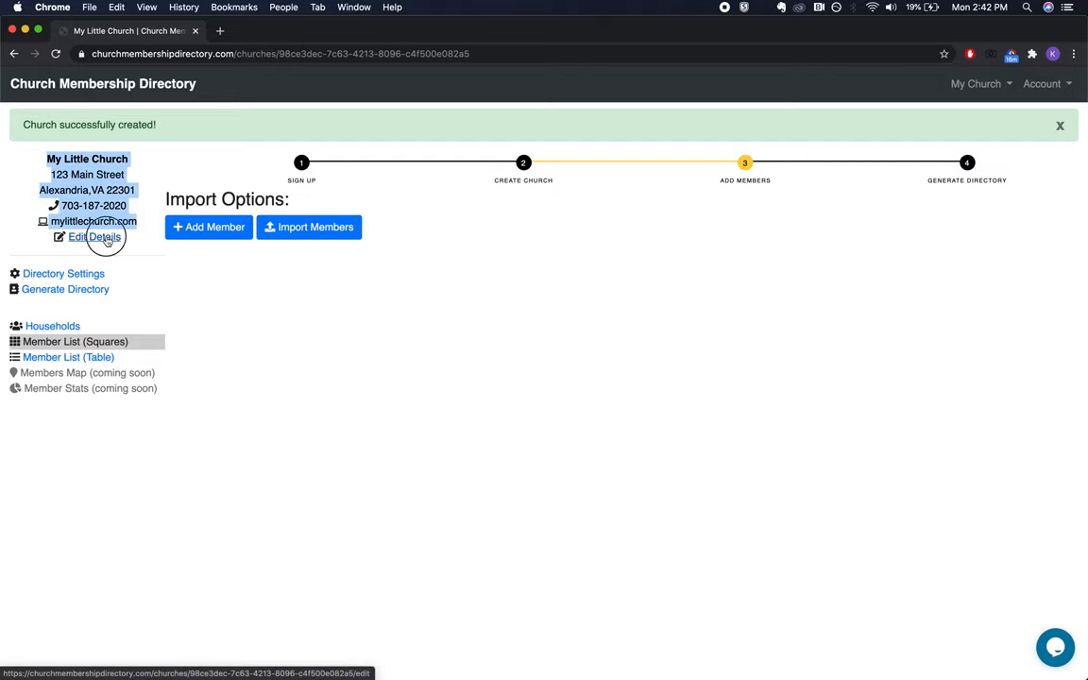
click(94, 236)
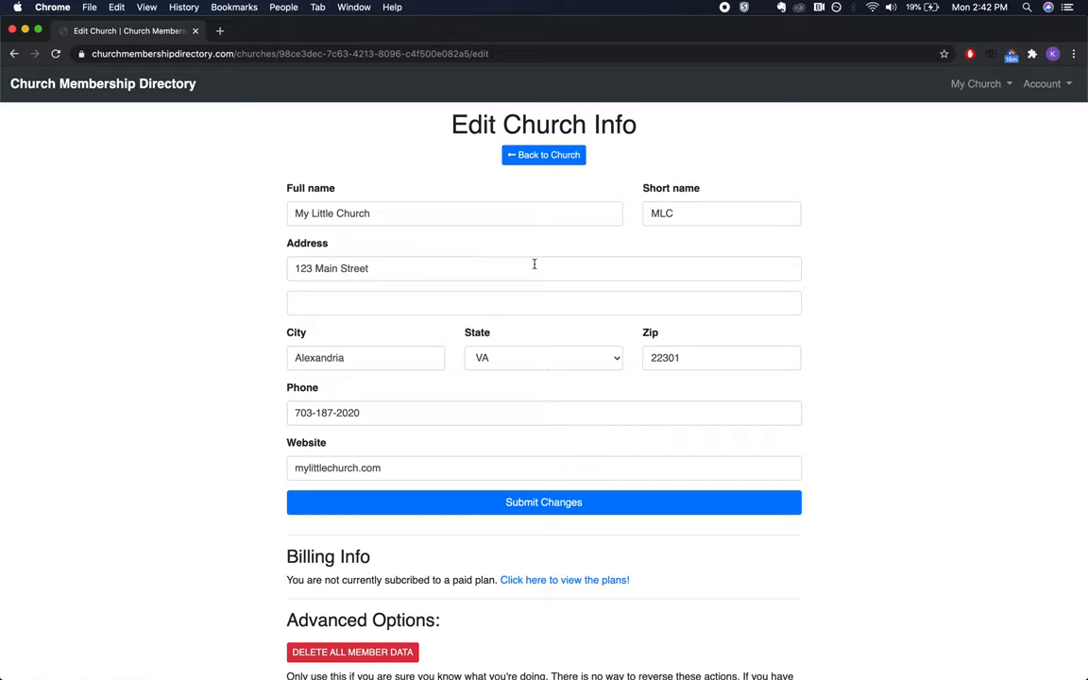
click(544, 155)
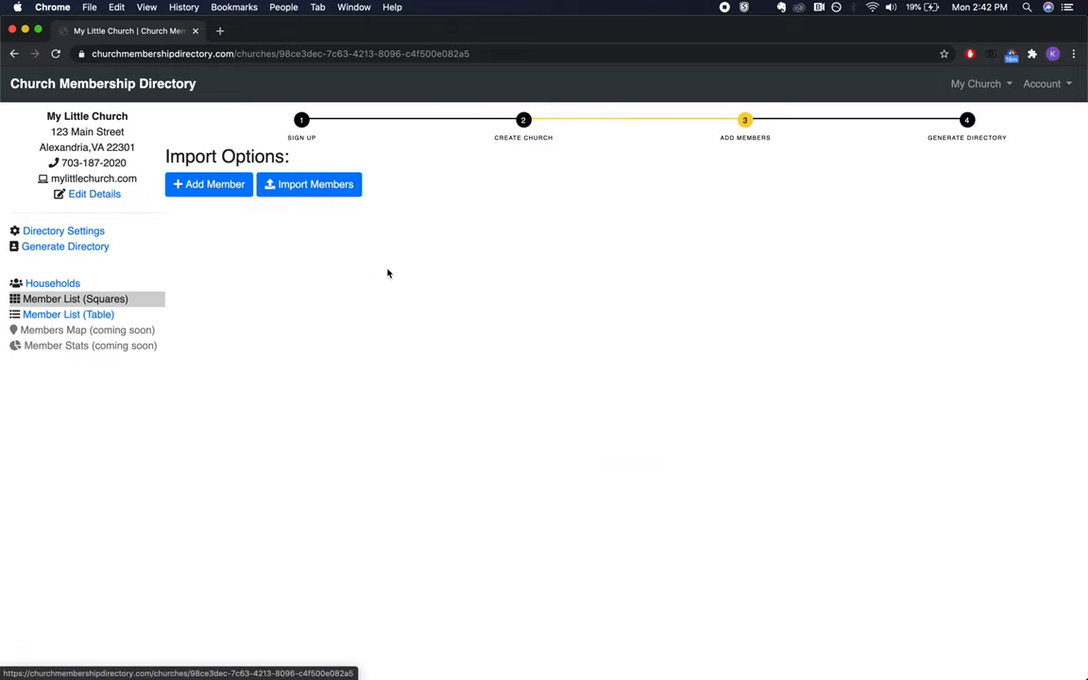
mouse_move(64, 246)
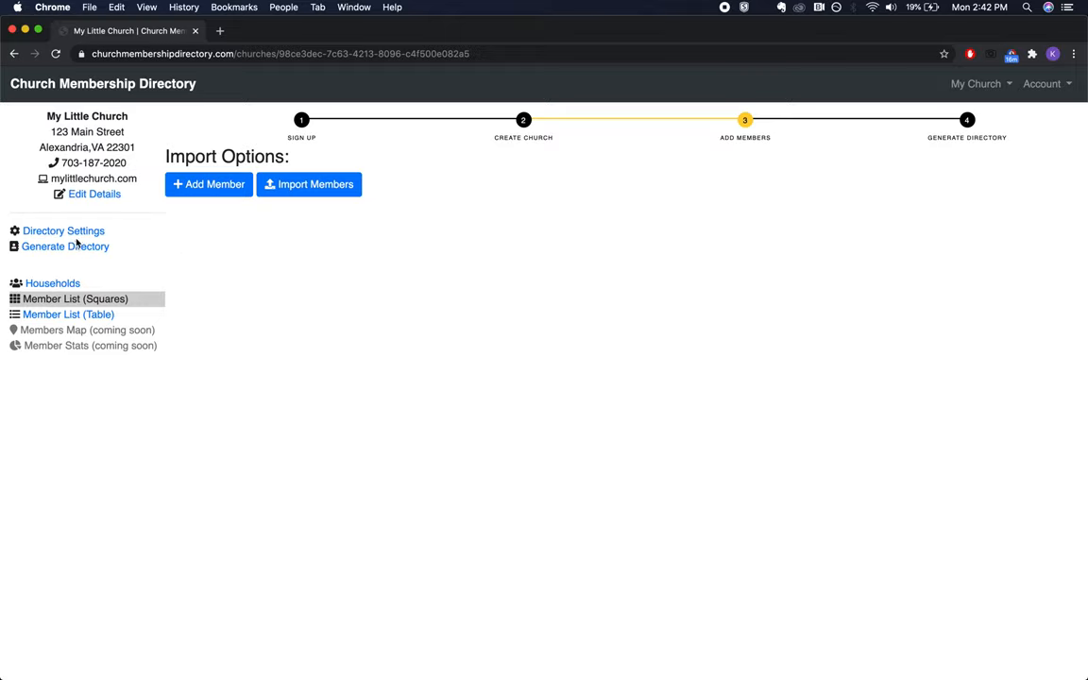
click(64, 246)
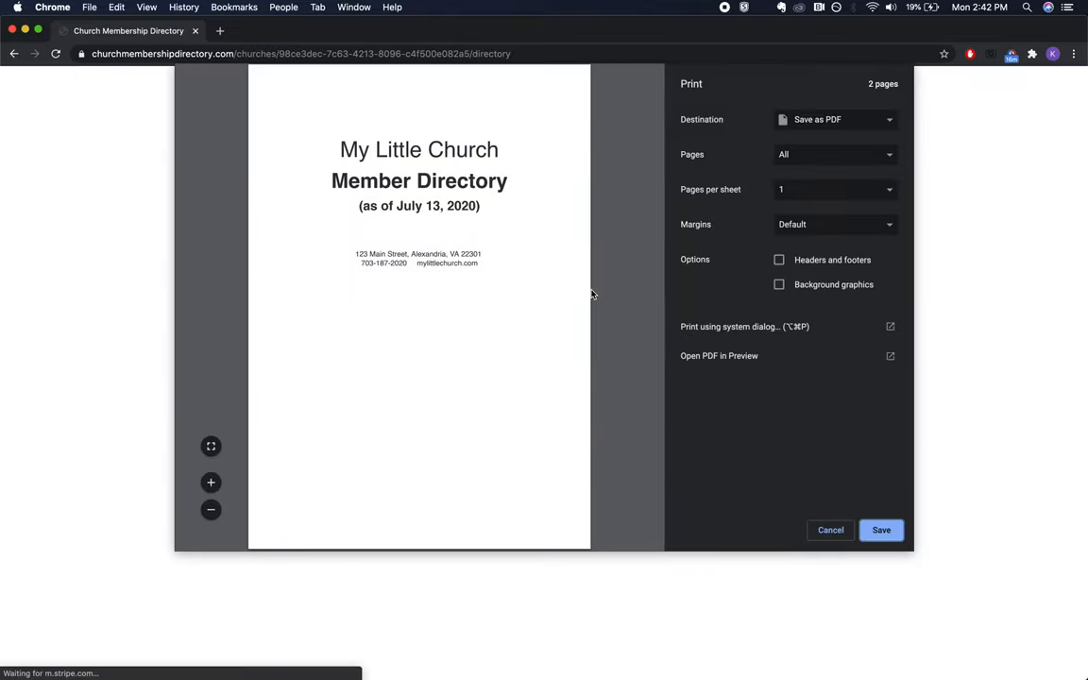
Highlight the church name and address line on the directory cover page to verify them
double_click(419, 149)
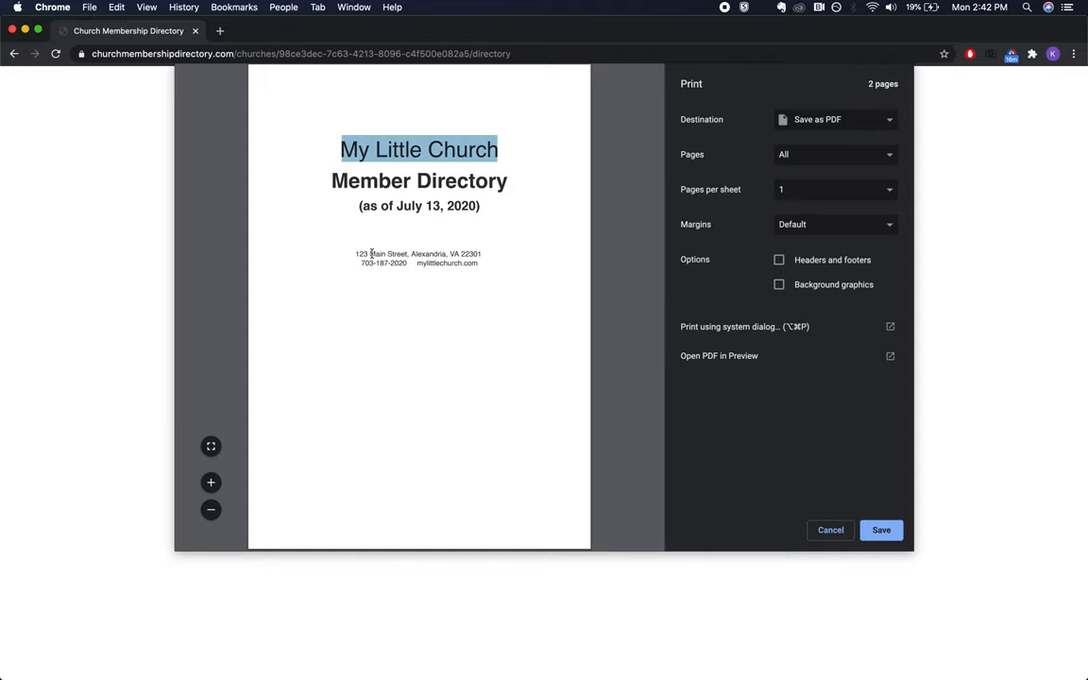
double_click(384, 263)
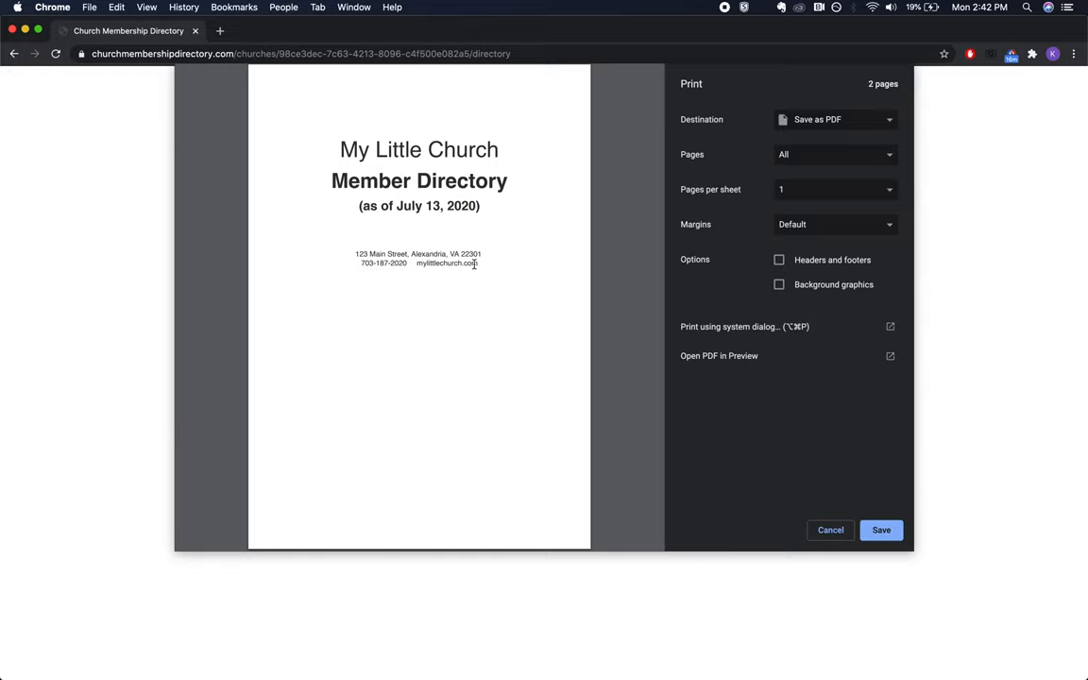
double_click(419, 150)
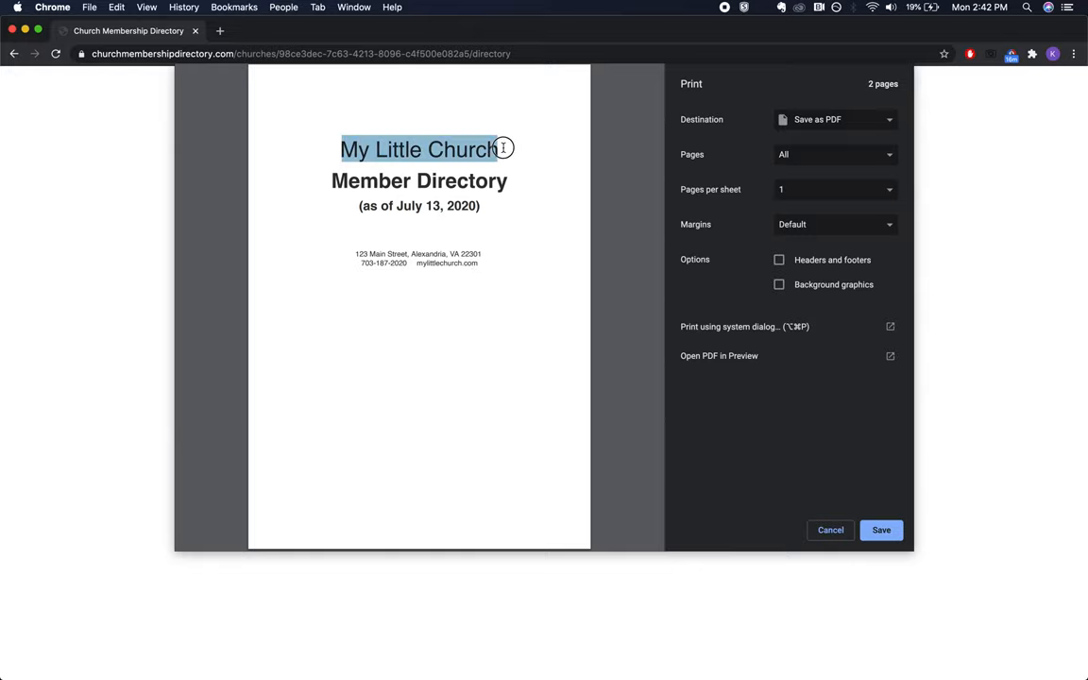
mouse_move(412, 408)
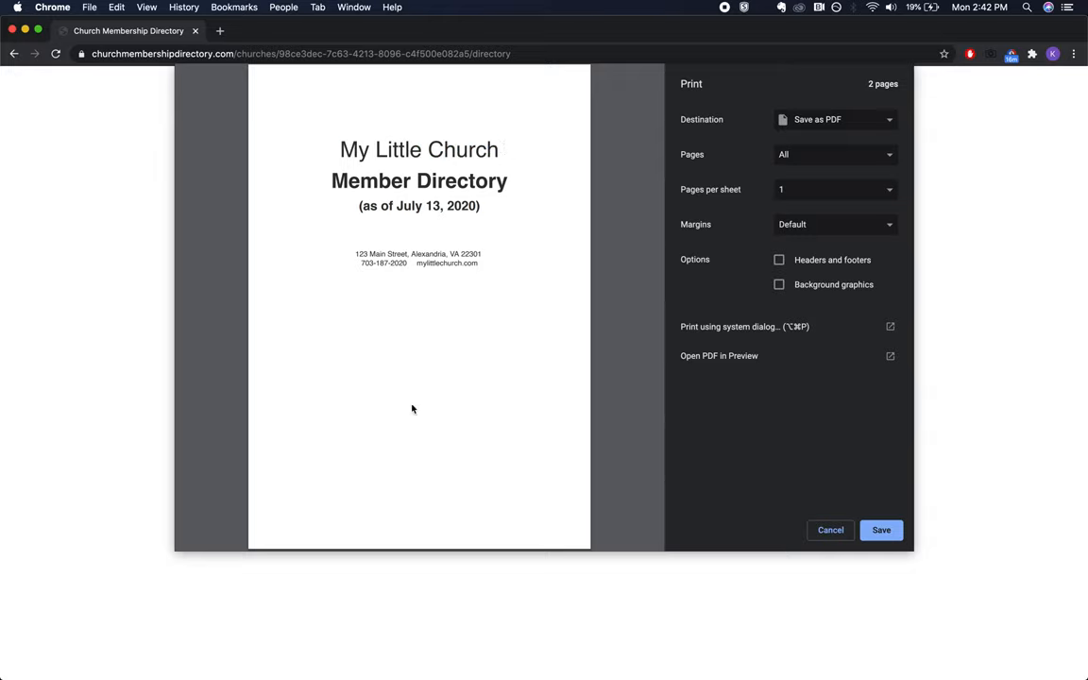
mouse_move(434, 442)
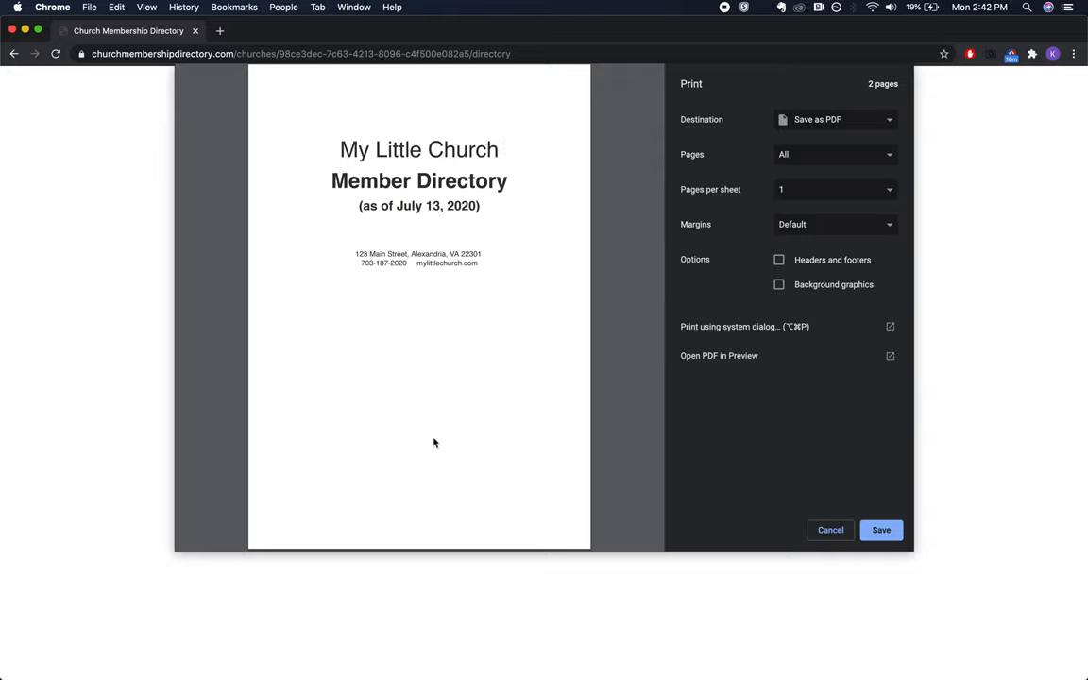